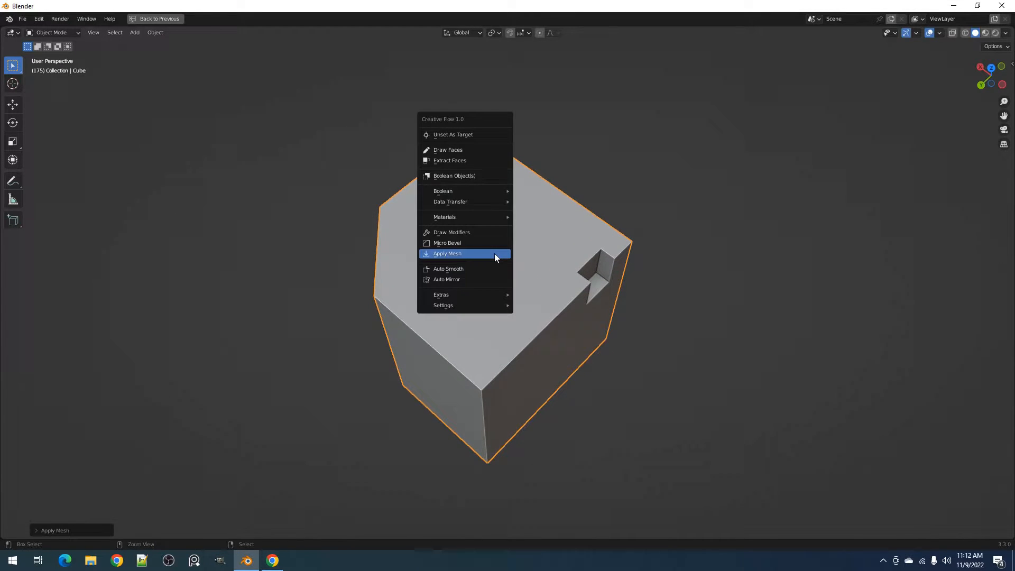
# Step: Apply the notched cube's mesh and quad-slice its top face, then bring up Random Flow on an angled block
pyautogui.click(447, 252)
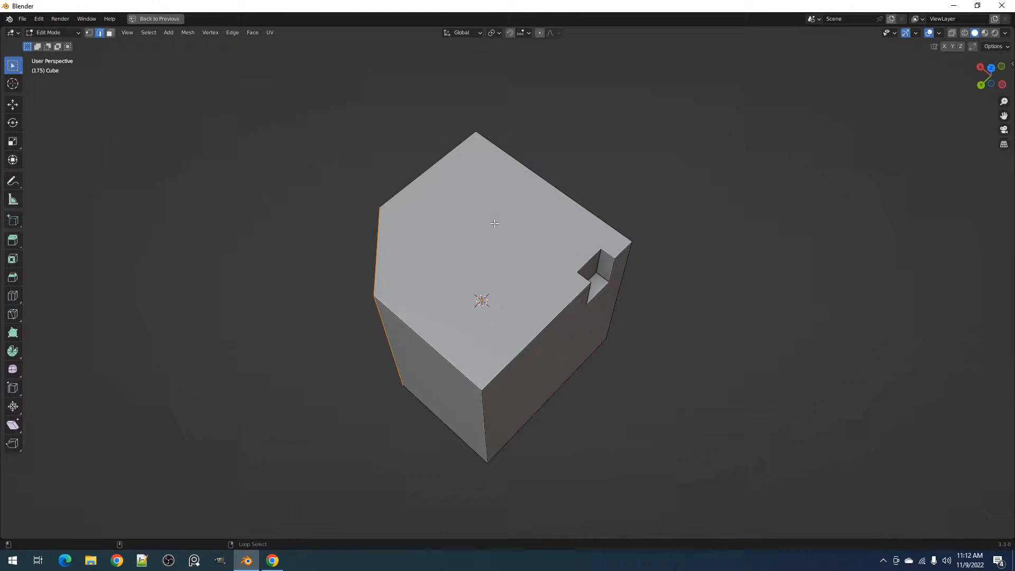
pyautogui.rightClick(483, 301)
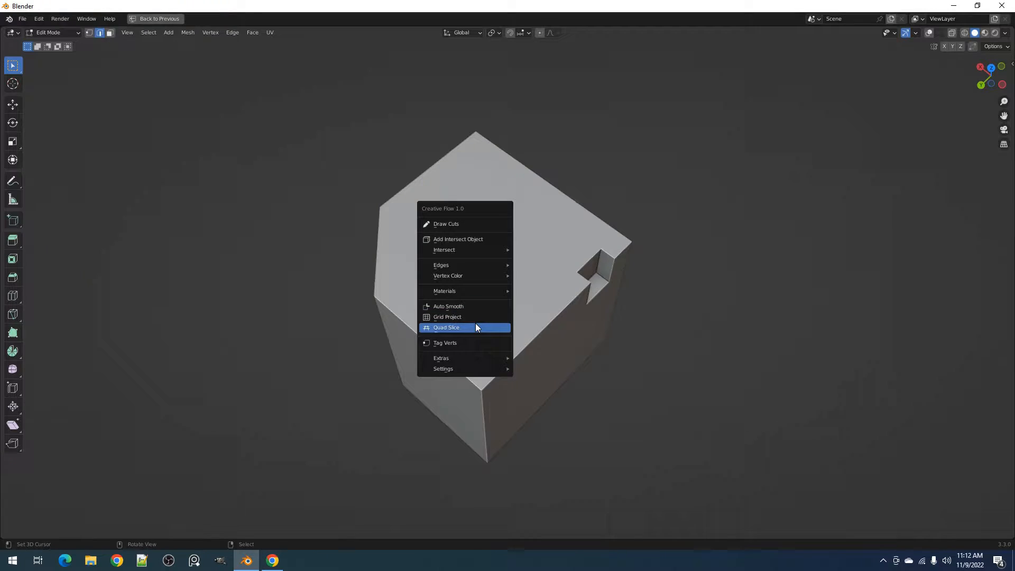
pyautogui.moveTo(476, 327)
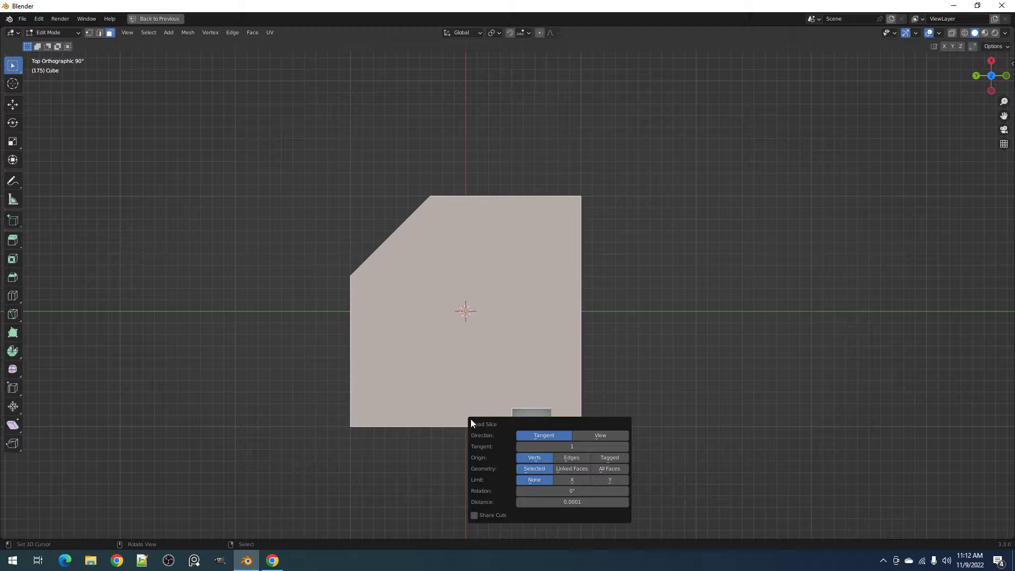
pyautogui.click(572, 469)
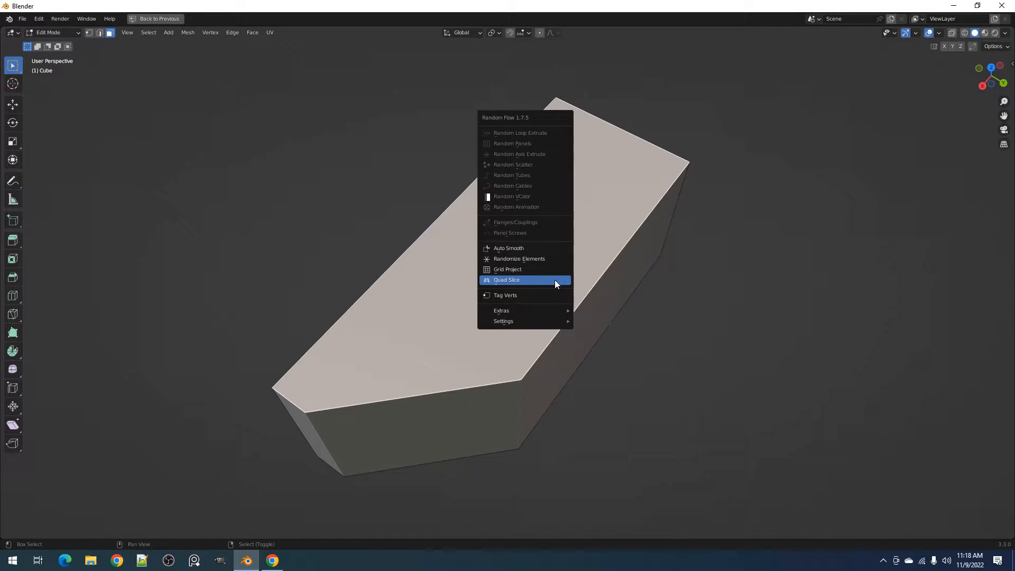
# Step: Quad-slice the pointed top face and set the Tangent to 4 so cuts follow a different edge
pyautogui.click(506, 280)
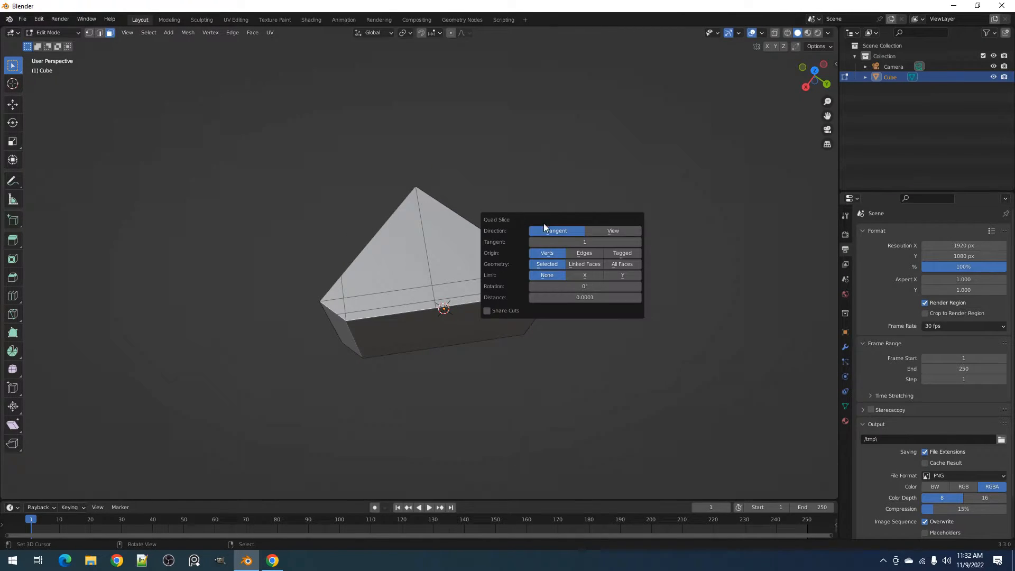
pyautogui.click(584, 241)
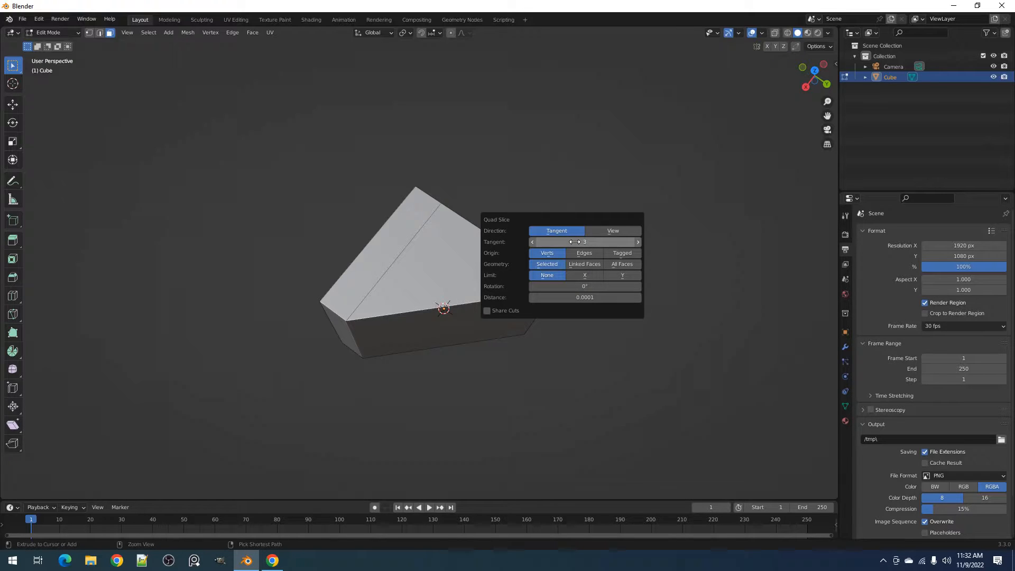
pyautogui.click(637, 241)
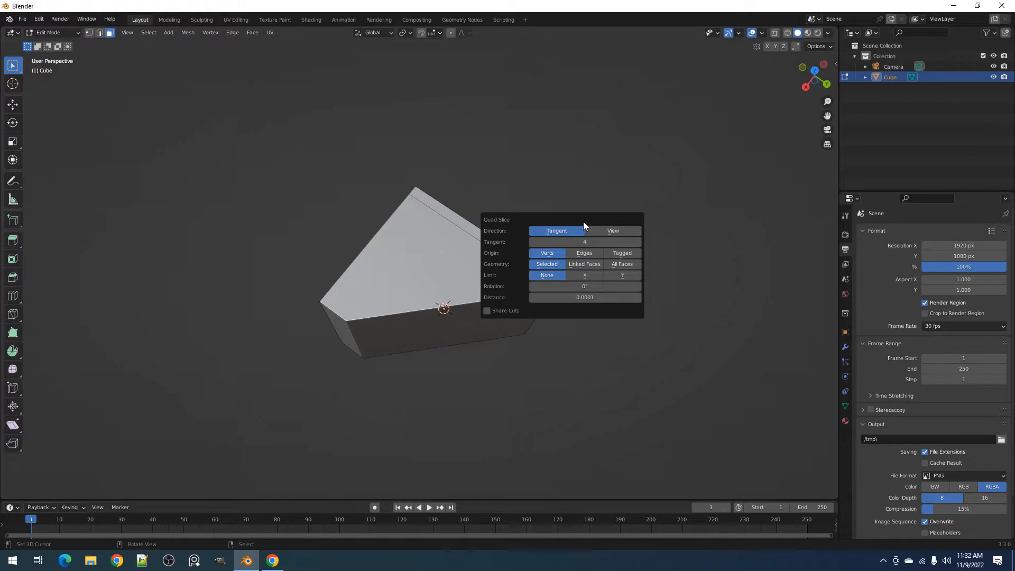
# Step: Try further Tangent values so the cut lines align to other sides of the face
pyautogui.click(583, 241)
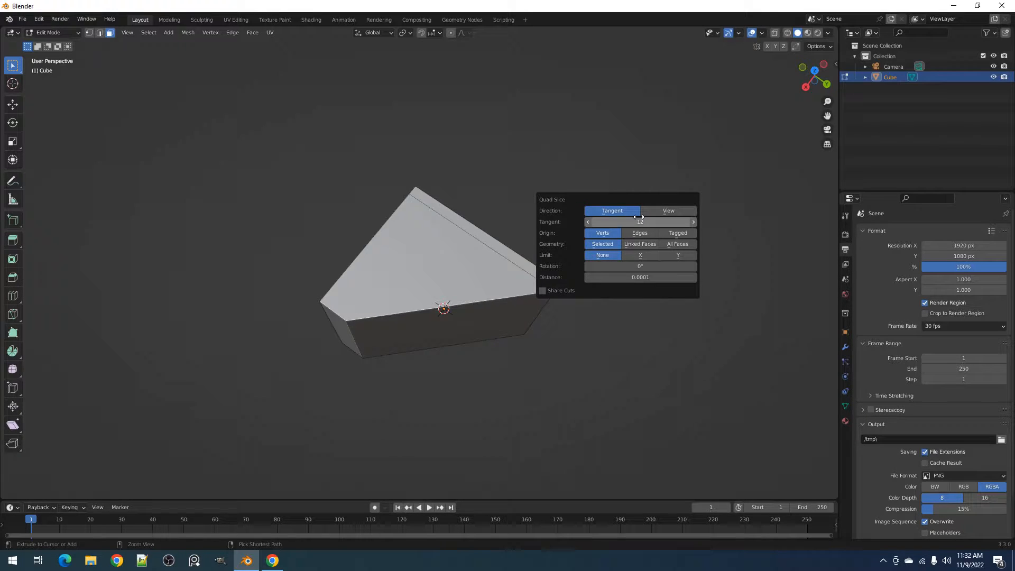
pyautogui.click(694, 221)
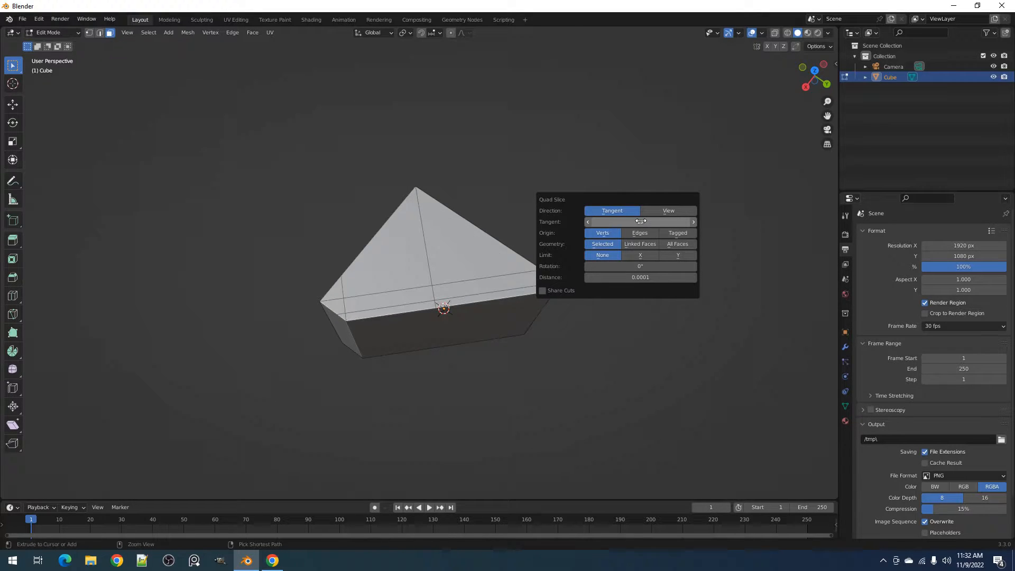
pyautogui.click(543, 256)
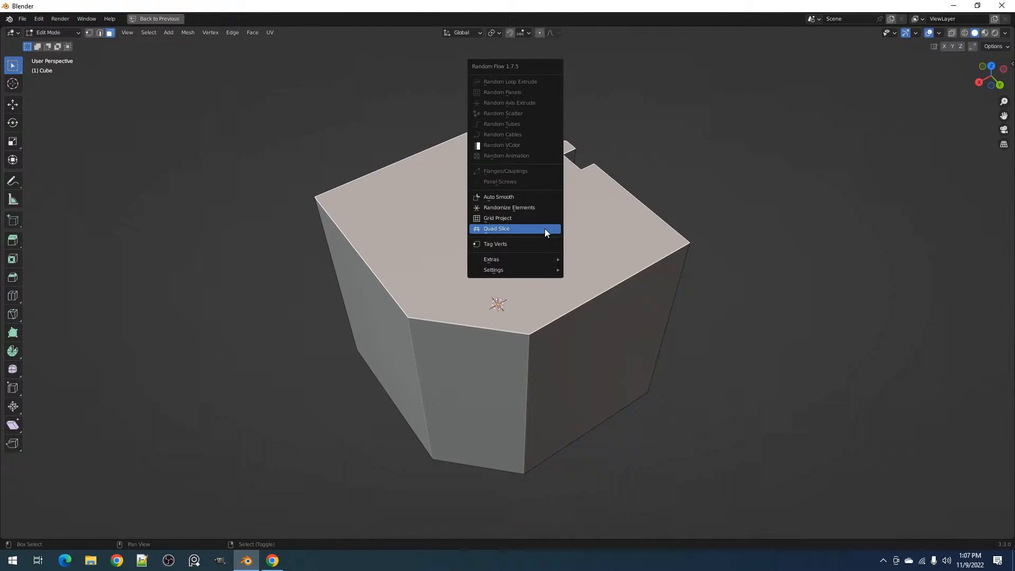
# Step: Quad-slice the notched cube's top face from Top view with Direction set to View
pyautogui.click(498, 229)
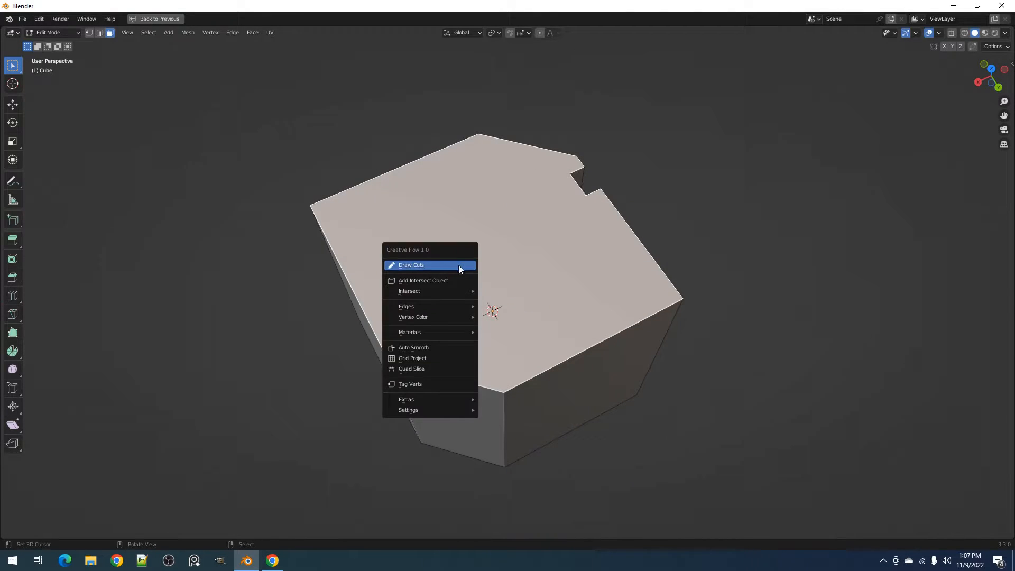
pyautogui.click(411, 264)
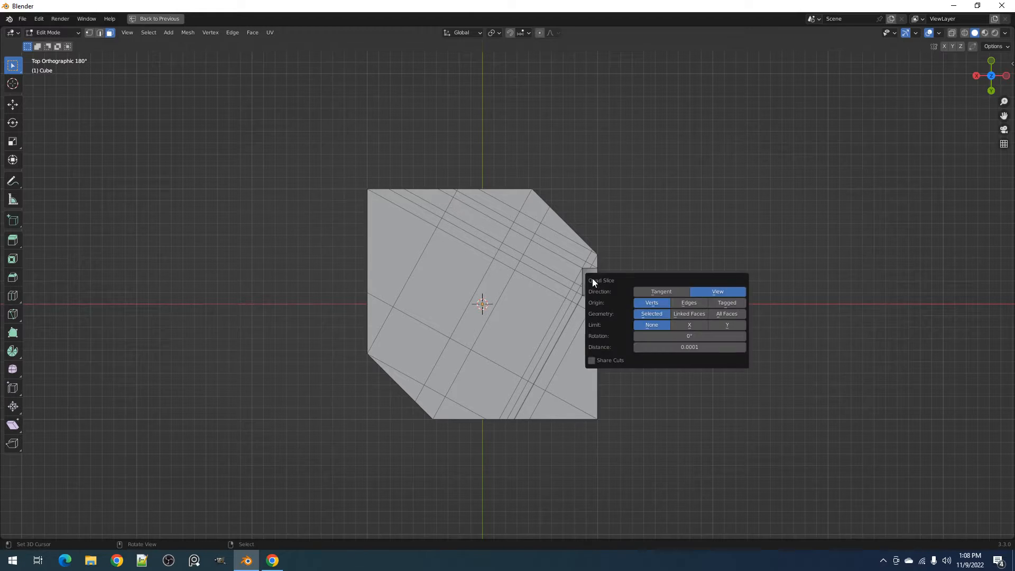
pyautogui.click(717, 292)
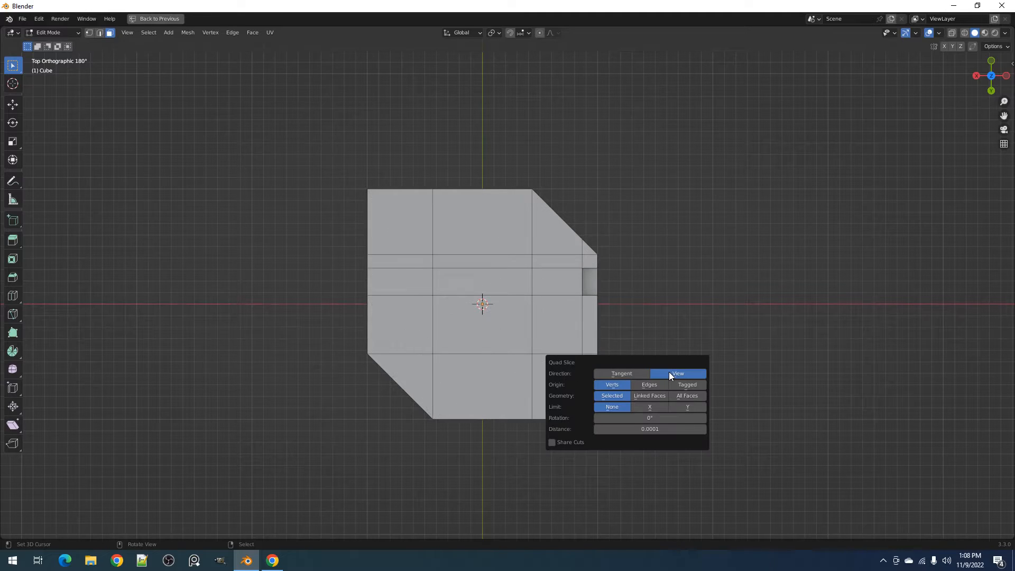
pyautogui.click(701, 256)
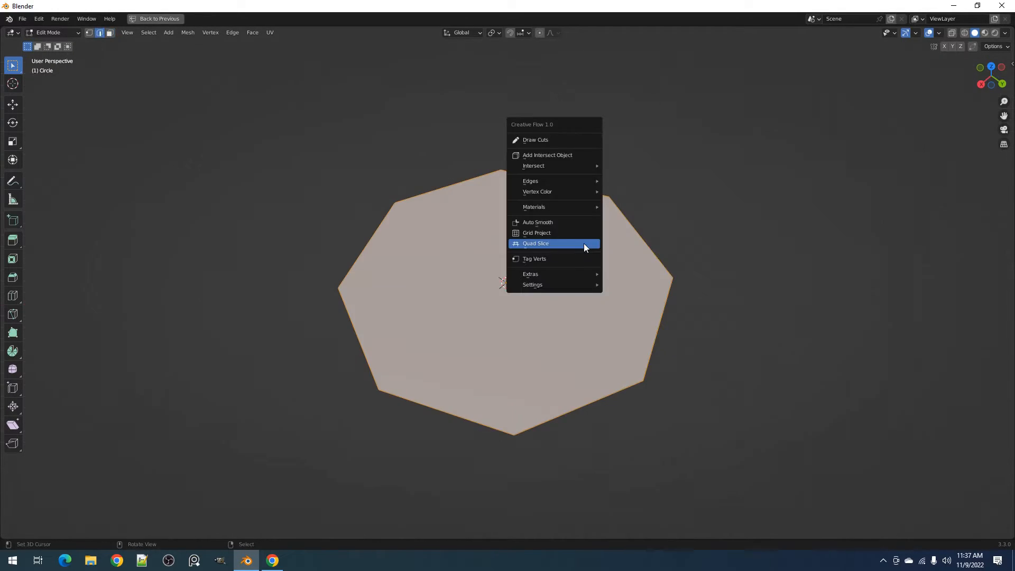
# Step: Quad-slice the octagon face with Origin set to Edges, then tag its vertices
pyautogui.click(535, 243)
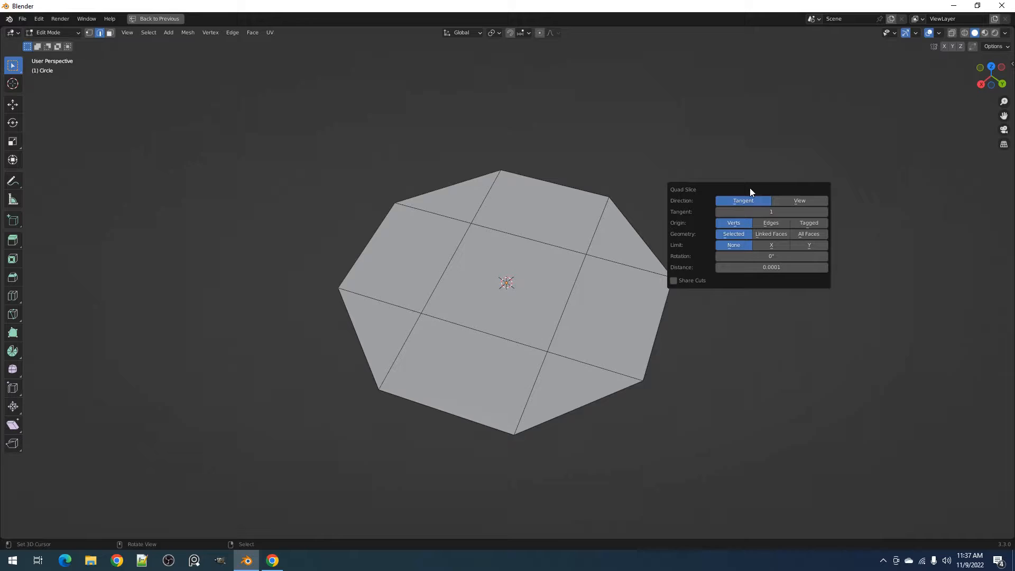
pyautogui.click(772, 223)
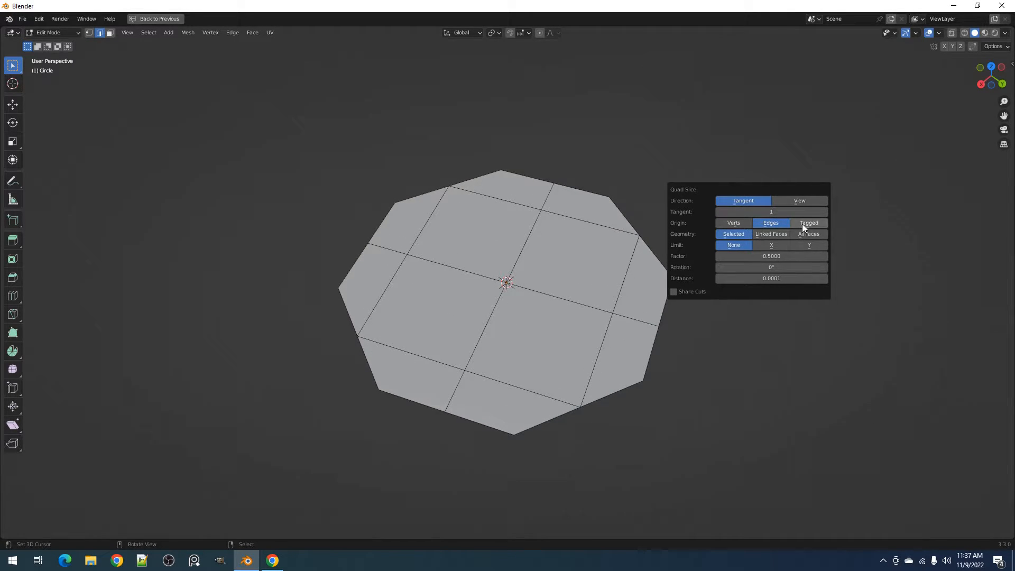
pyautogui.press('Tab')
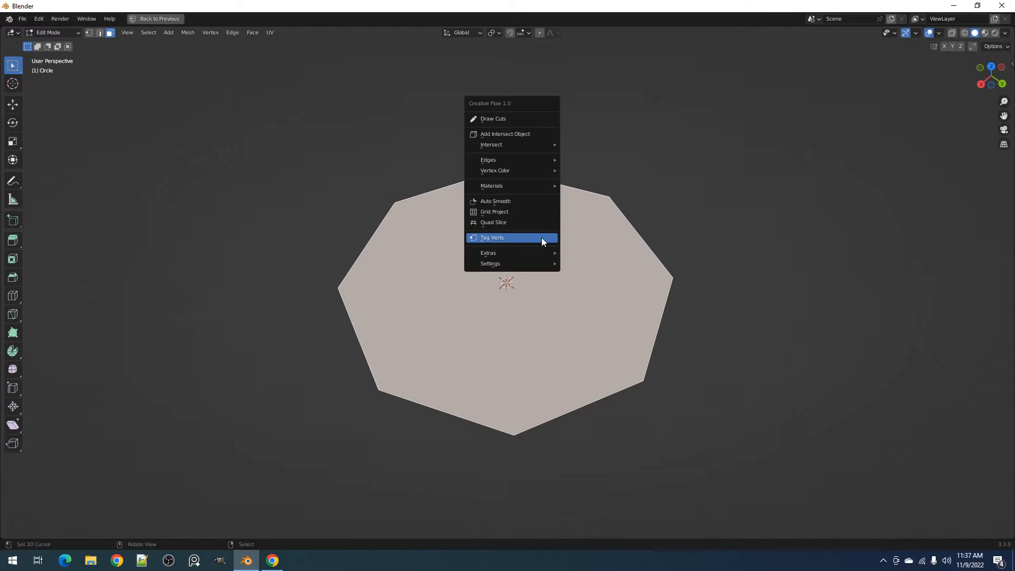
pyautogui.click(492, 237)
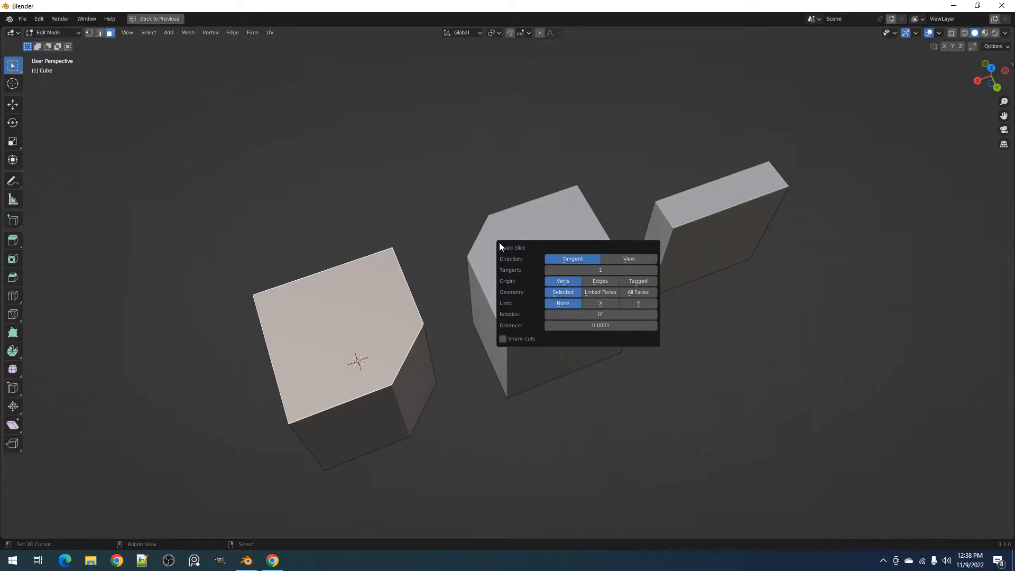
pyautogui.moveTo(600, 292)
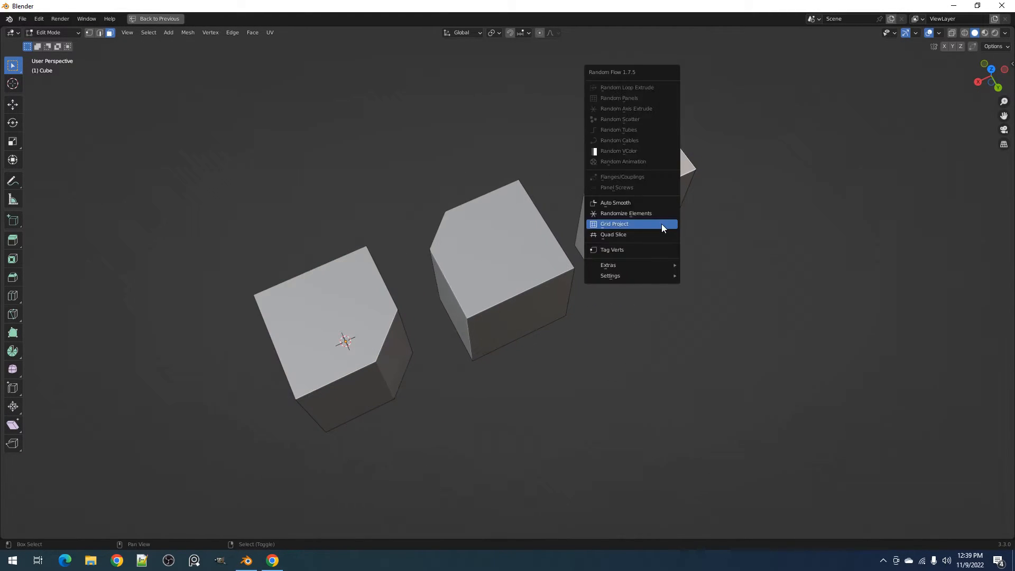
# Step: Set Quad Slice Geometry to All Faces so all three cubes' tops get cut
pyautogui.click(612, 235)
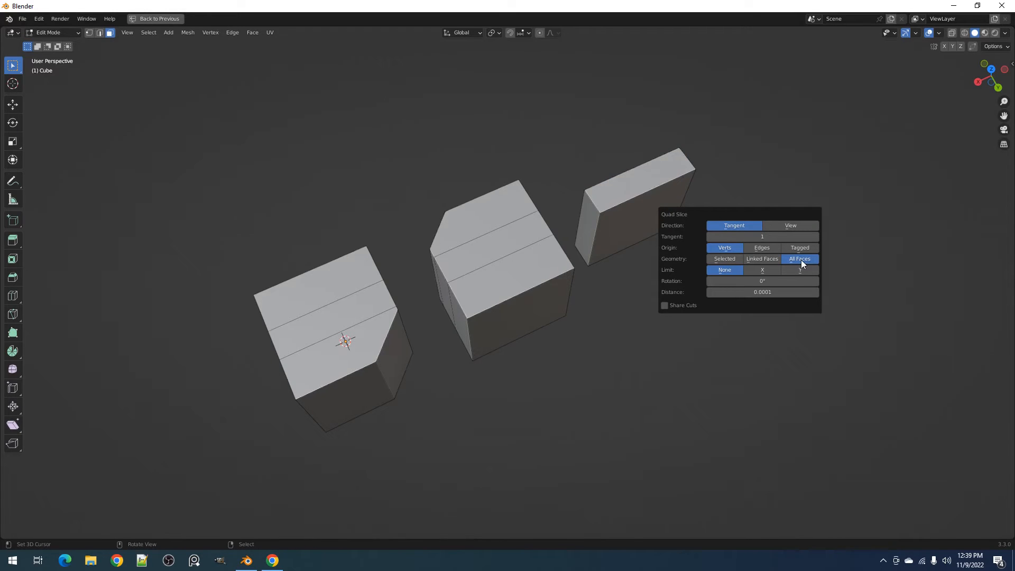
pyautogui.moveTo(801, 262)
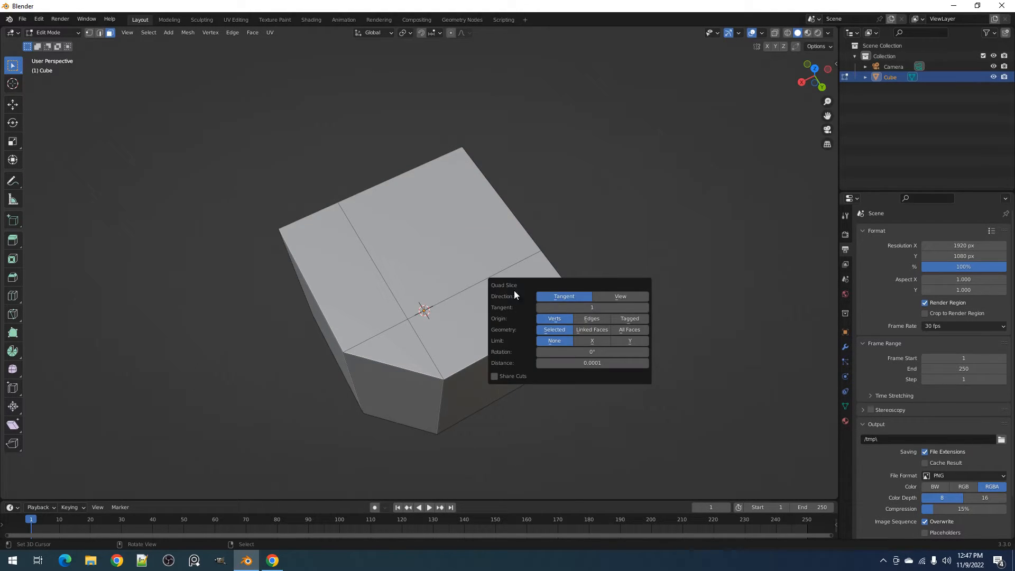
# Step: Bring up the Creative Flow edit-mode menu for the hexagonal block
pyautogui.click(628, 340)
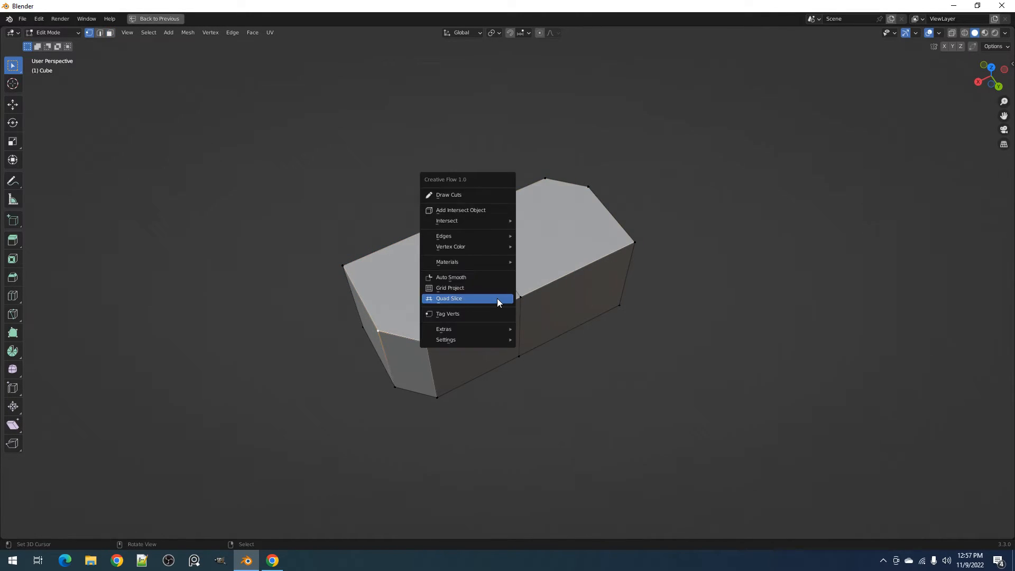
# Step: Quad-slice the hexagonal block's face, then bring up Random Flow on the panelled plane's strip
pyautogui.click(450, 298)
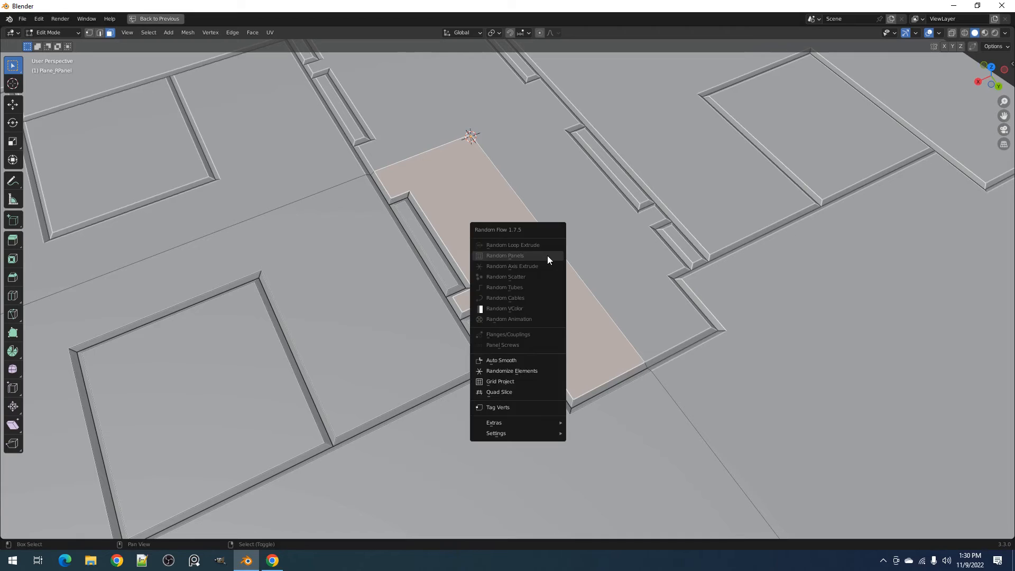
# Step: Quad-slice the selected panel strip and return to Object Mode to view the whole plane
pyautogui.click(500, 392)
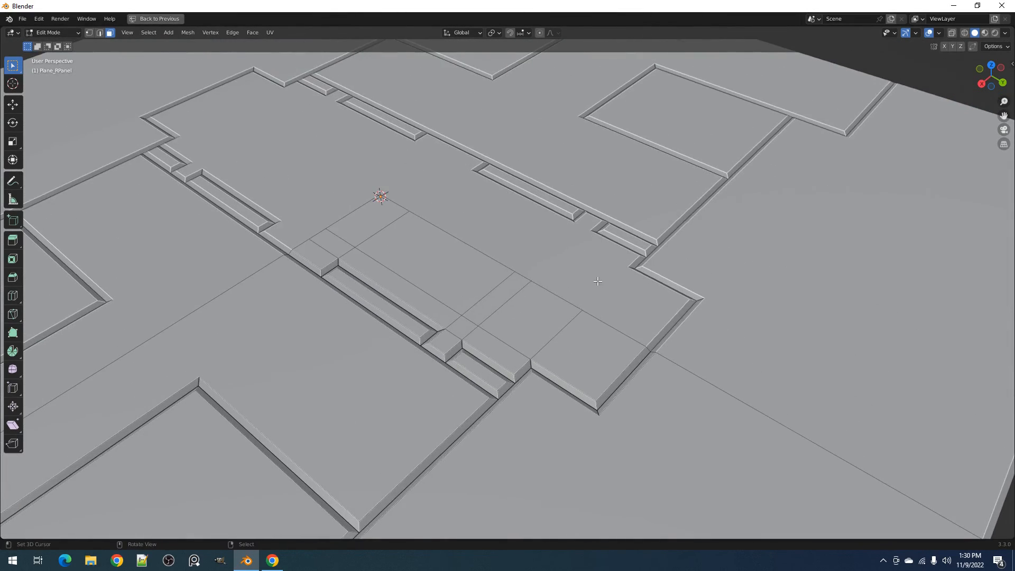
pyautogui.press('Tab')
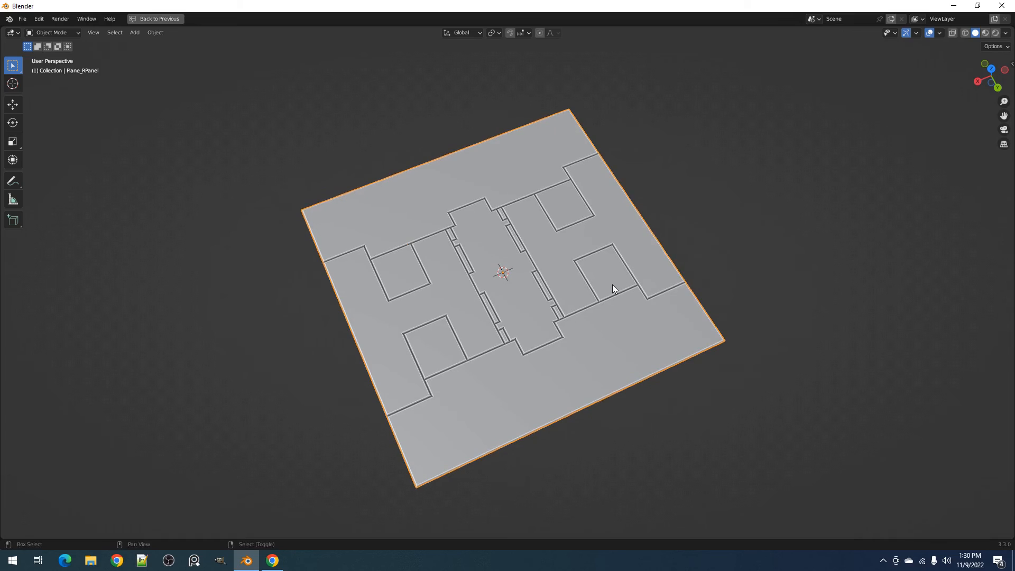
pyautogui.moveTo(595, 290)
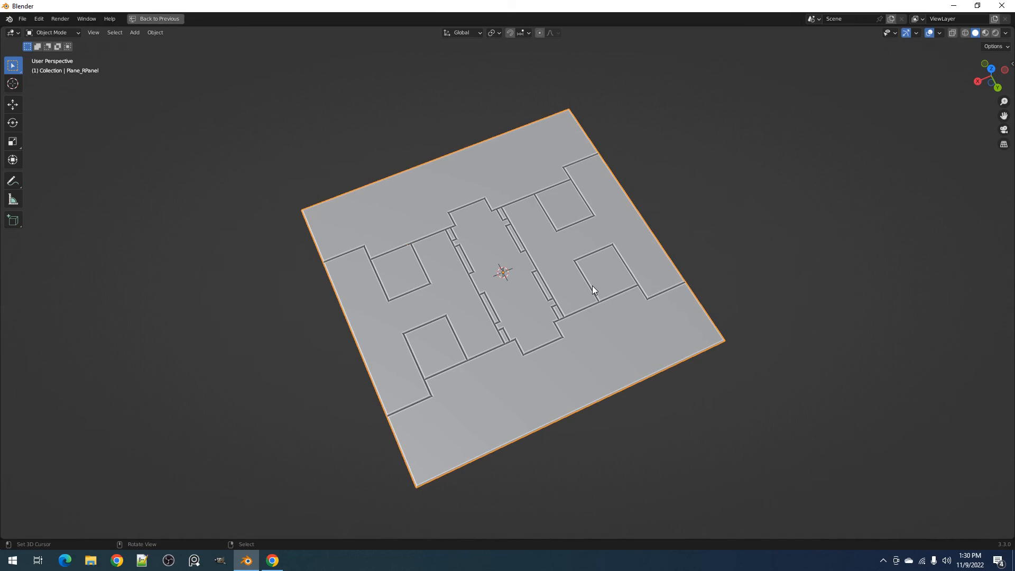